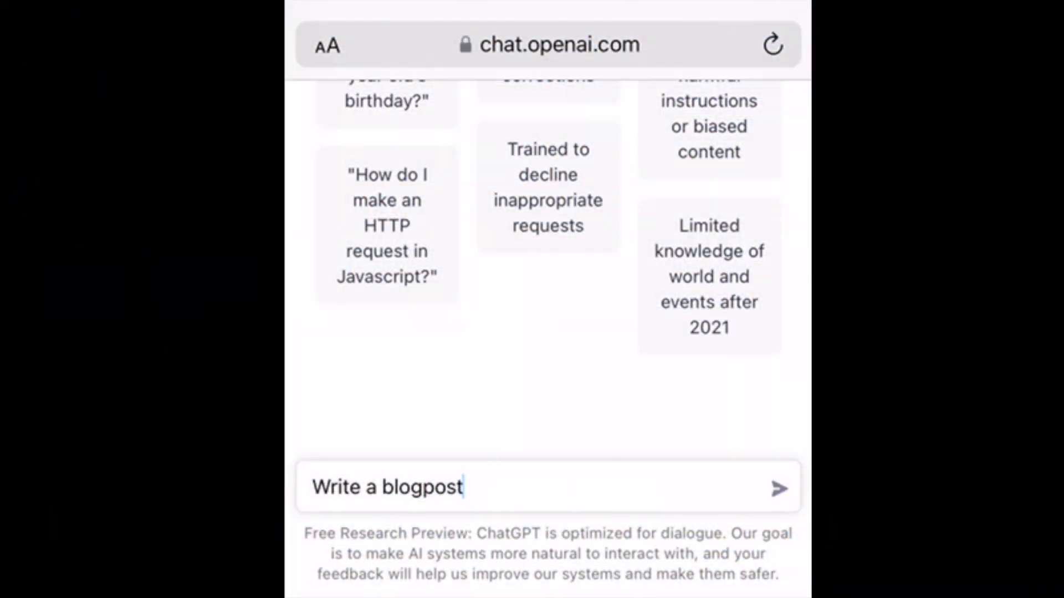
- Type "about cold bat" to continue the prompt "Write a blogpost about cold bathing"
type("about c")
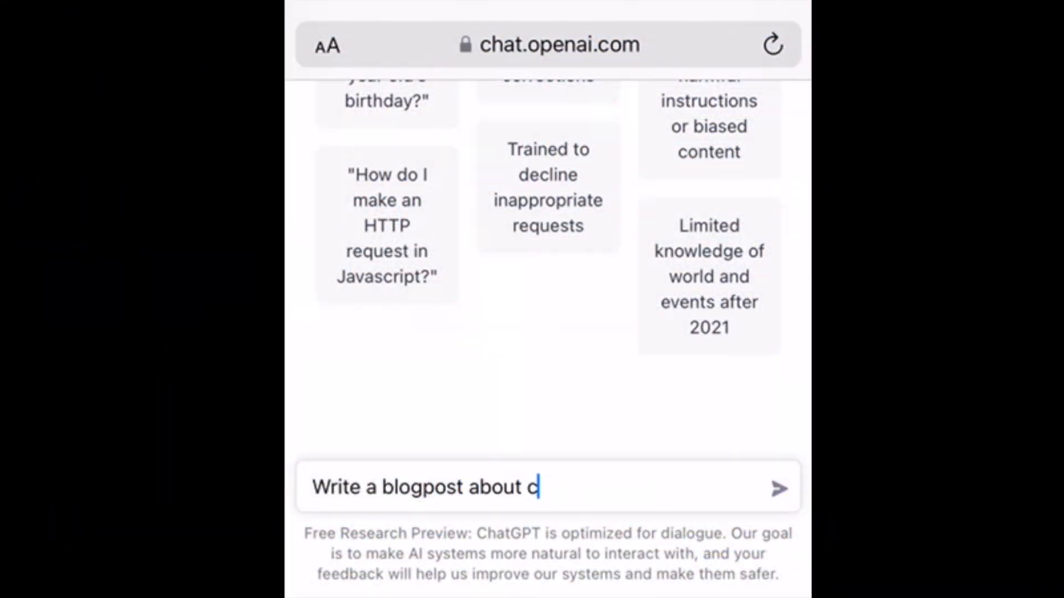
type("old bat")
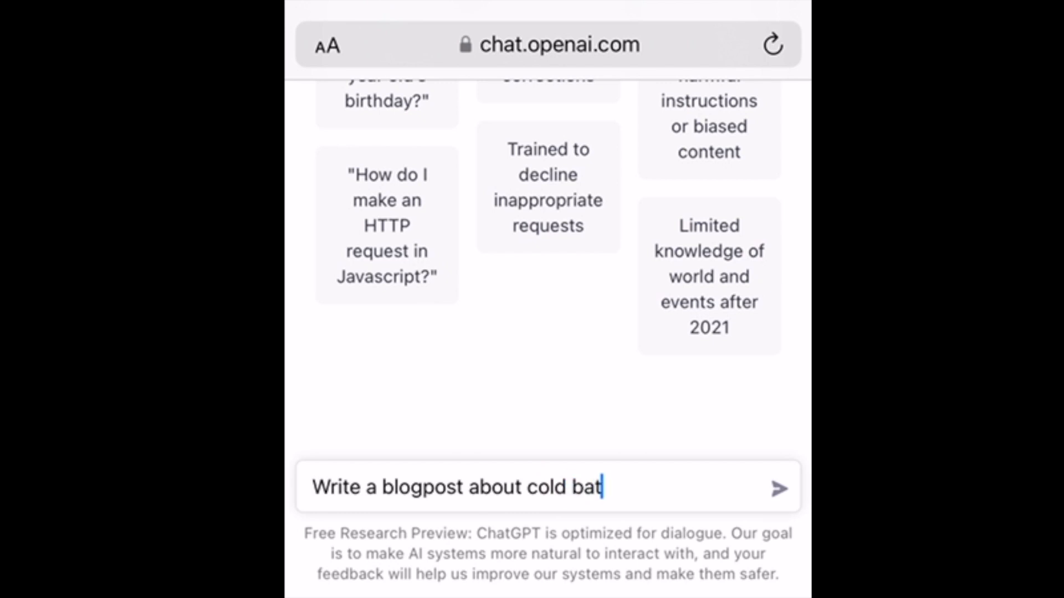
- Send the cold bathing blogpost request and scroll through the generated multi-paragraph post
left_click(779, 487)
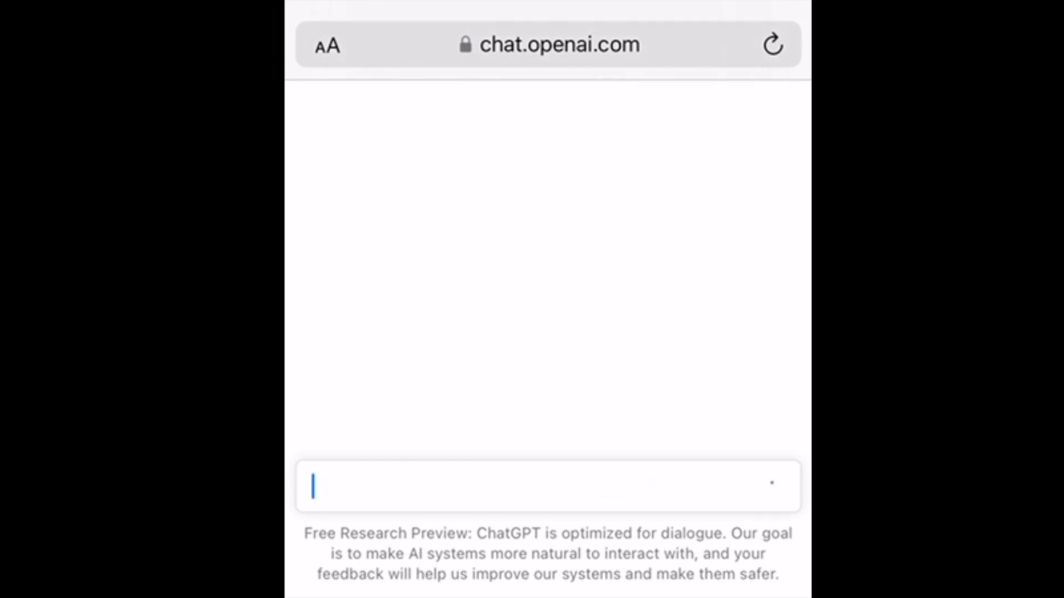
key("Return")
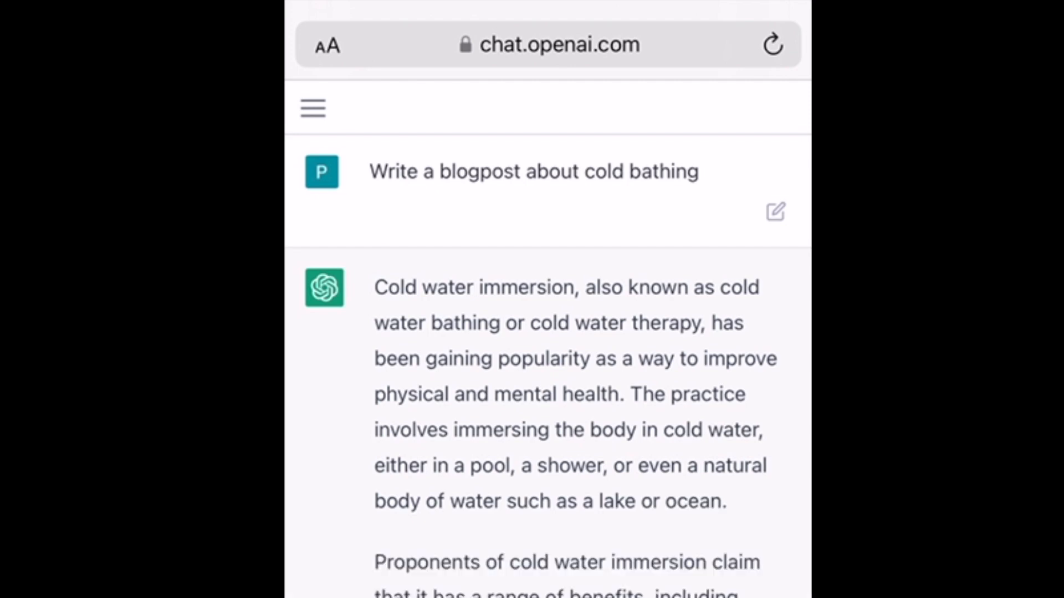
scroll("down", 3)
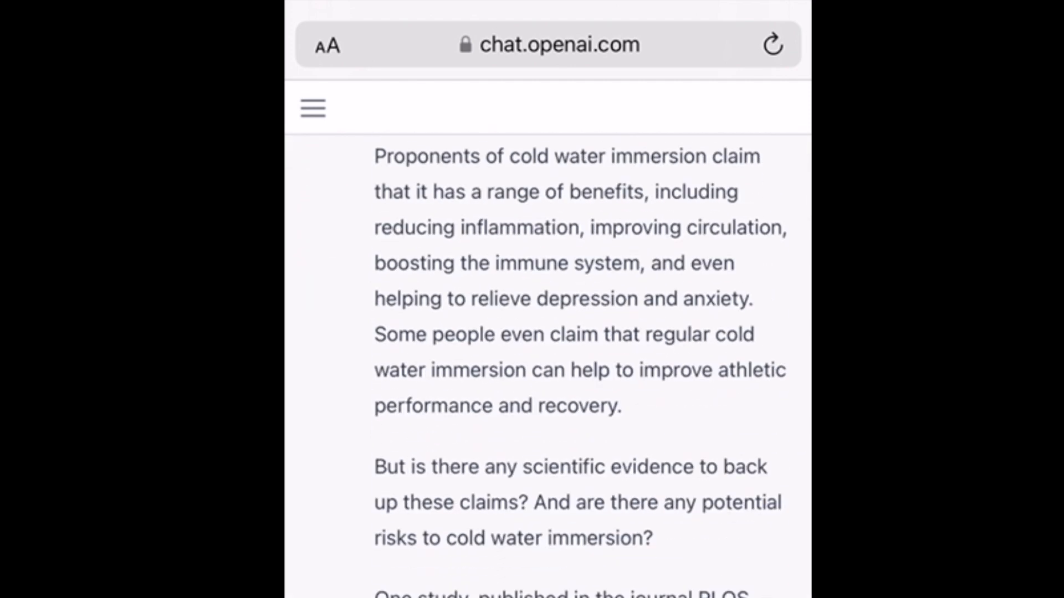
scroll("down", 3)
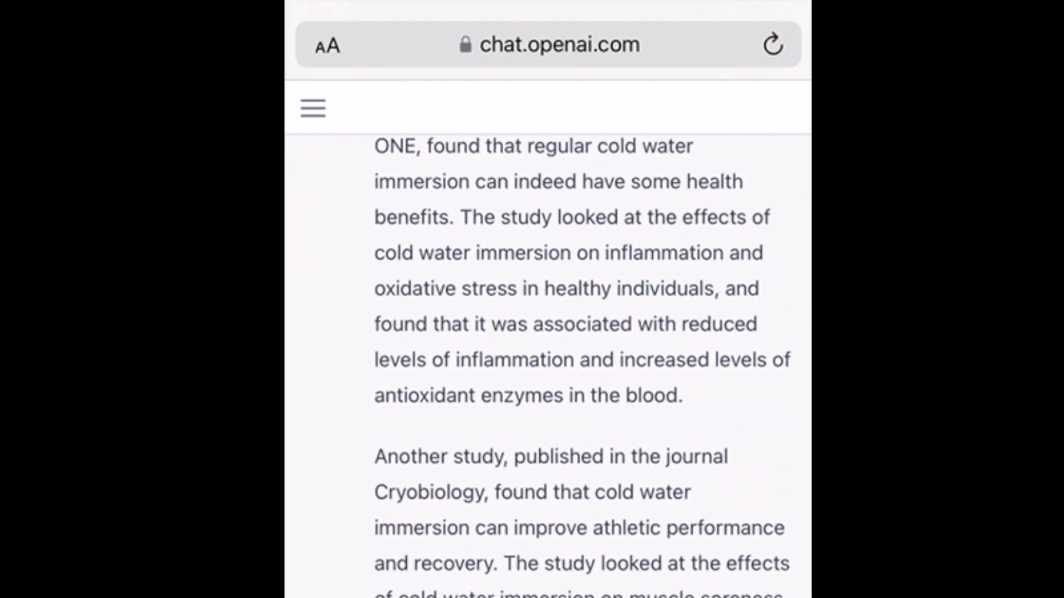